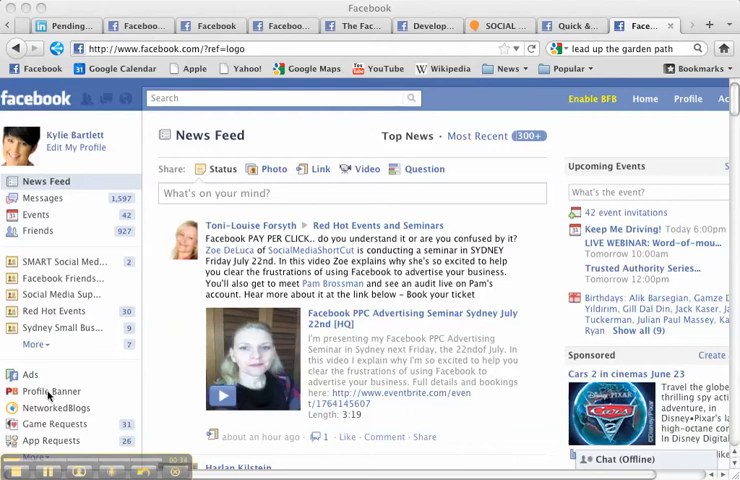
Launch the Profile Banner app from the News Feed bookmarks.
left_click(52, 392)
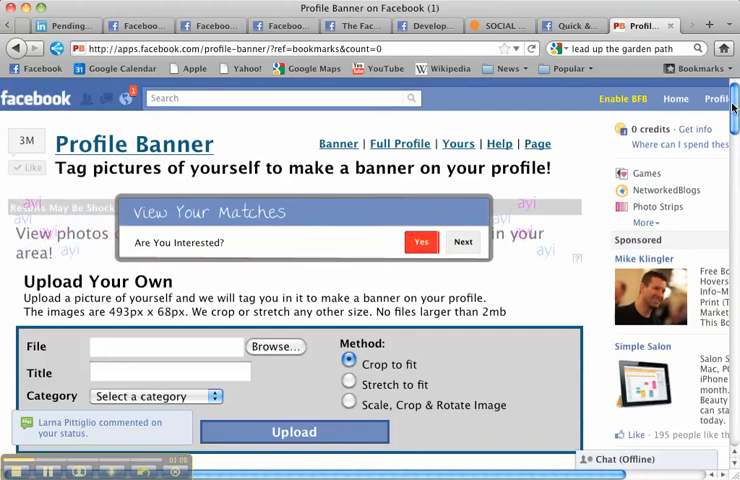
Choose banner1.png as the upload image with Stretch to fit as the method.
scroll("down", 3)
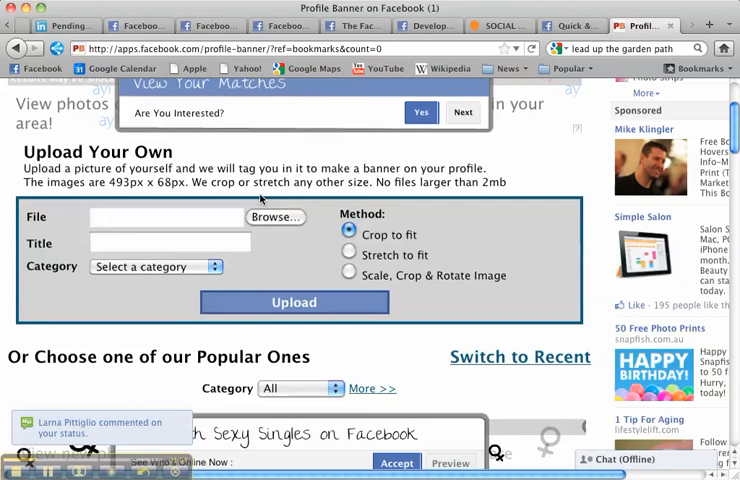
left_click(276, 216)
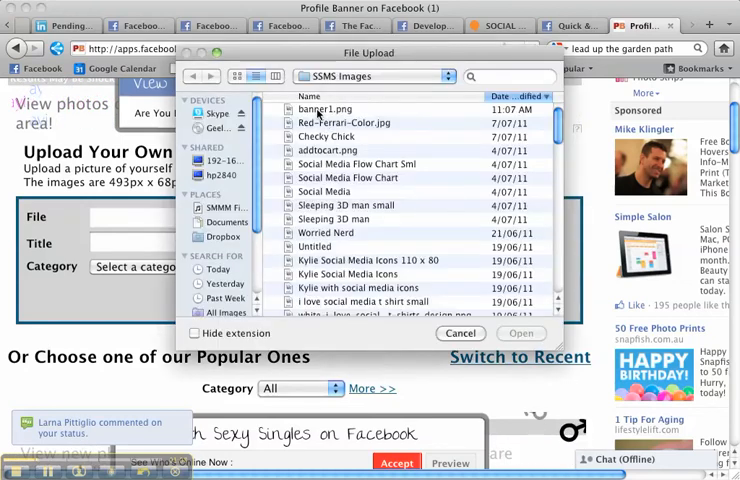
left_click(324, 108)
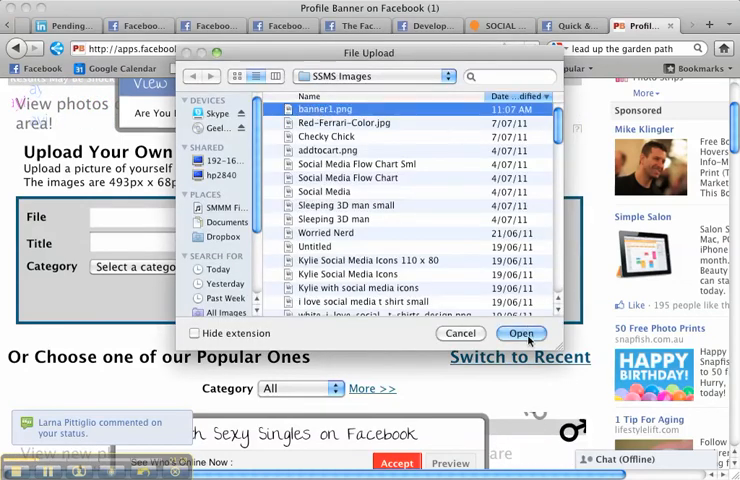
left_click(520, 332)
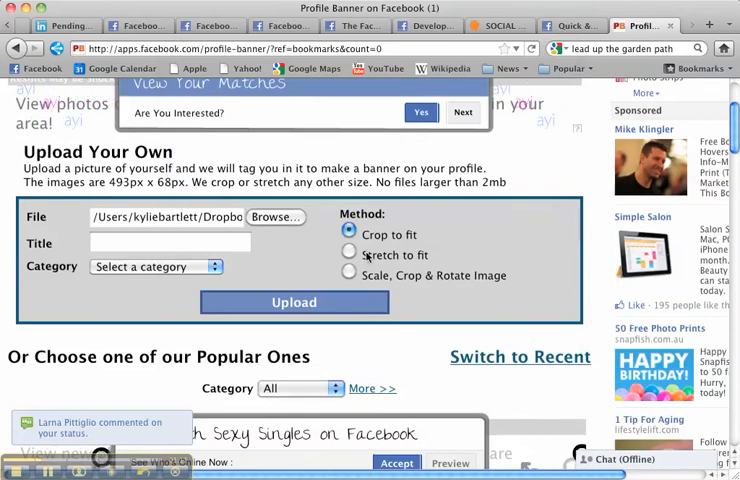
left_click(348, 254)
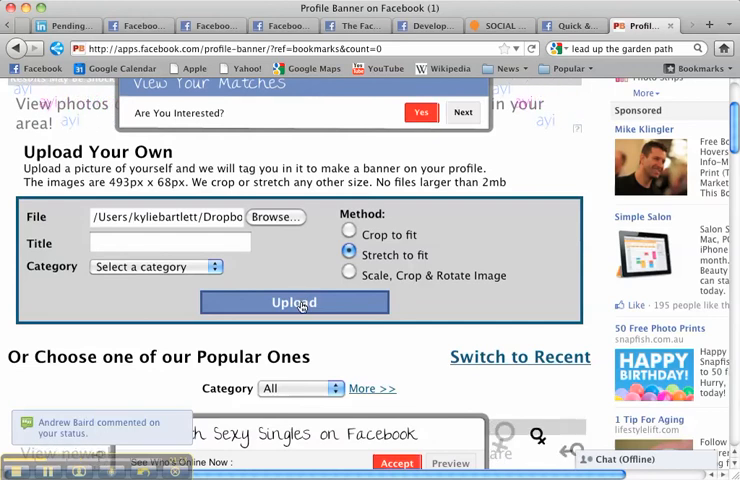
Upload banner1.png and wait for the banner to be created.
left_click(294, 302)
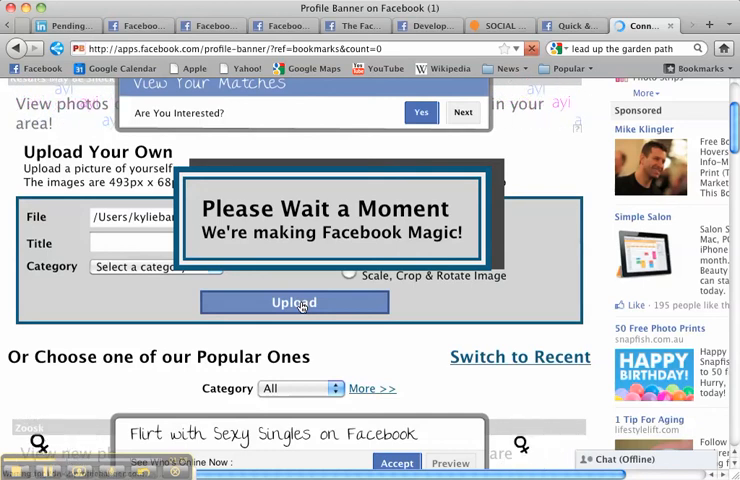
left_click(294, 302)
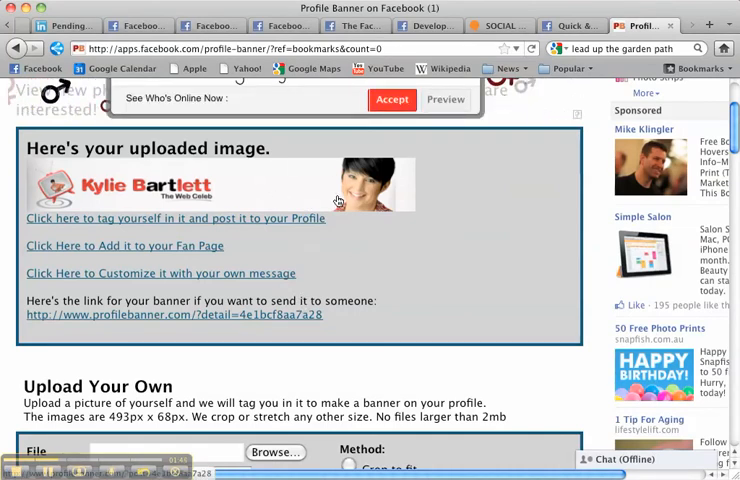
Tag yourself in the uploaded banner and post it to your profile.
scroll("down", 3)
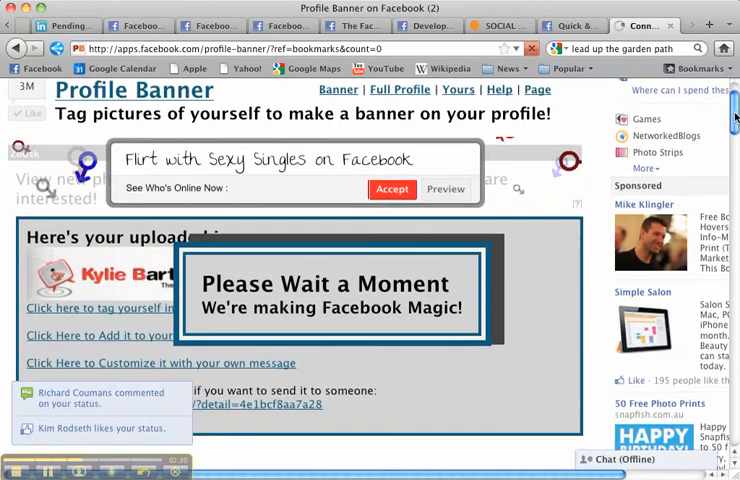
scroll("down", 3)
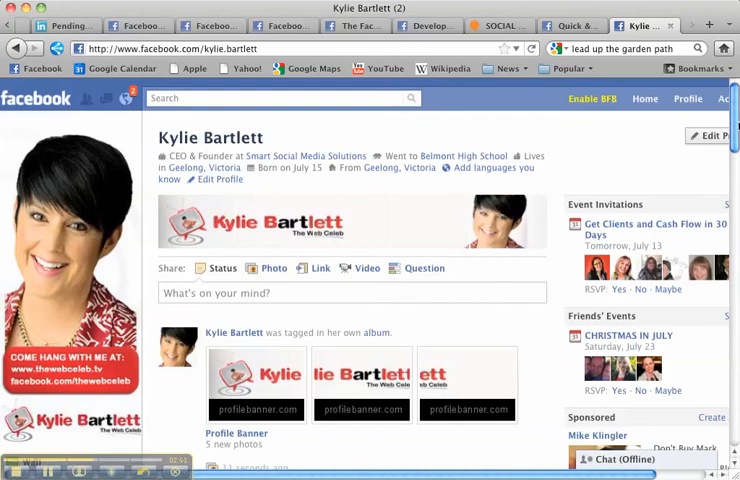
View the banner on the profile photo strip and reach the Profile Banner album wall post.
scroll("down", 3)
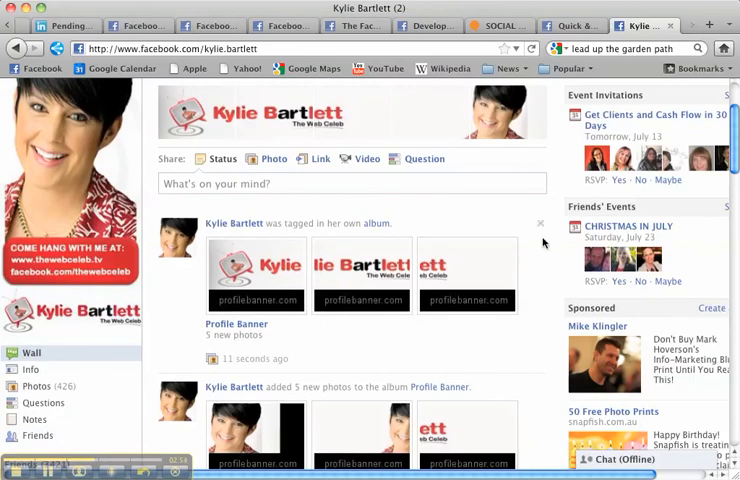
left_click(540, 224)
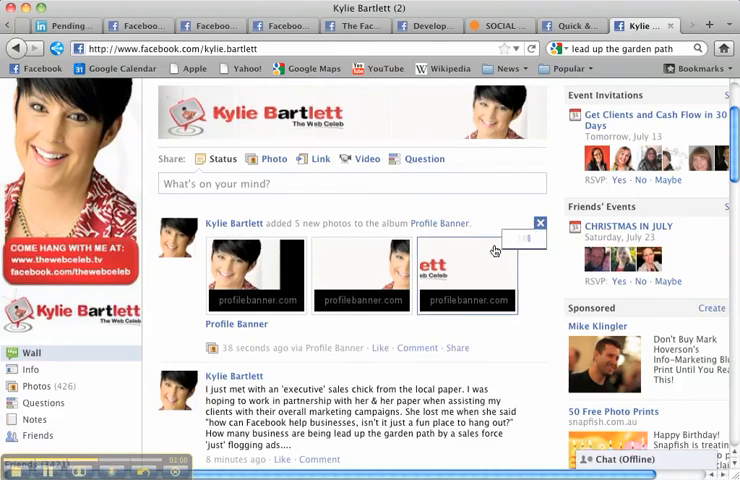
Remove the auto-generated post about five new Profile Banner album photos from the wall.
left_click(540, 224)
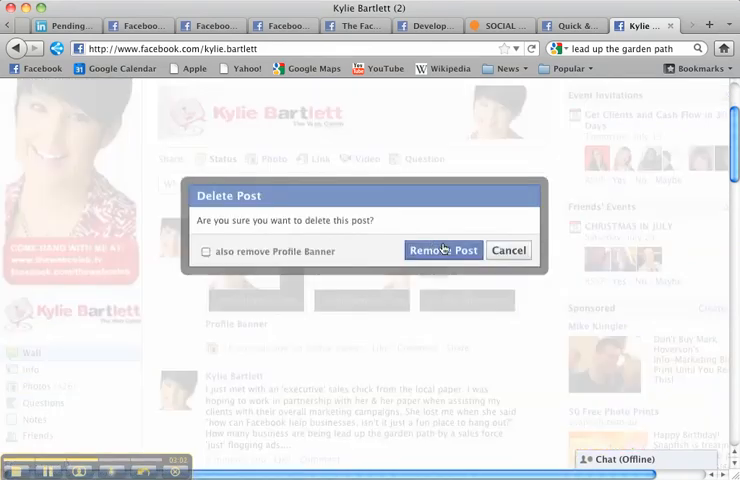
left_click(508, 250)
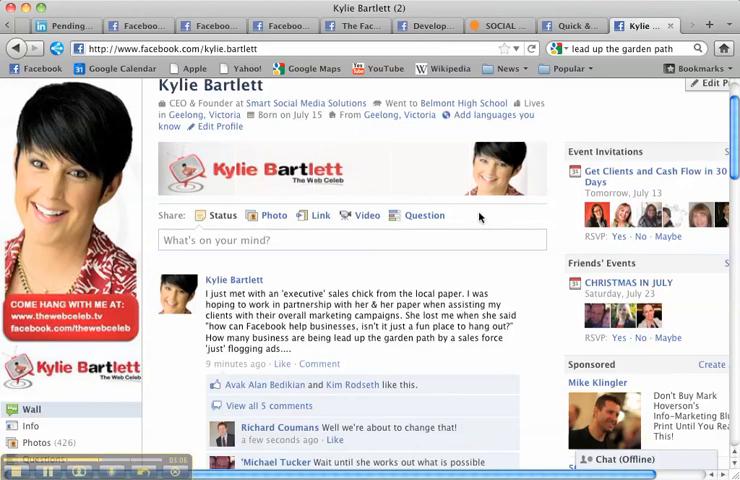
mouse_move(504, 258)
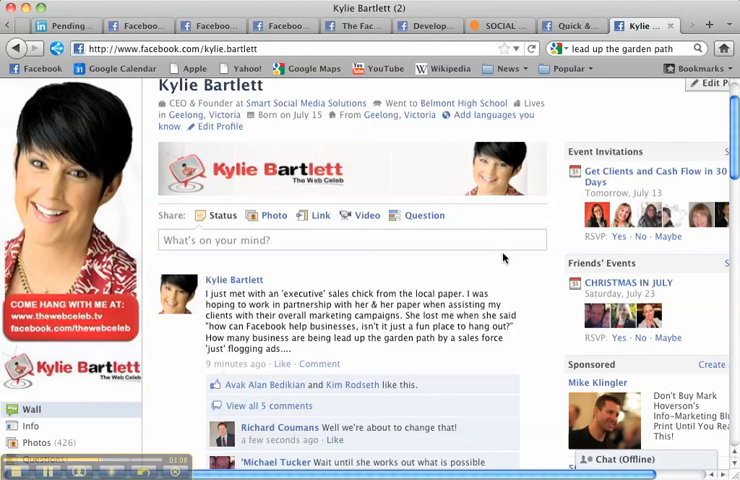